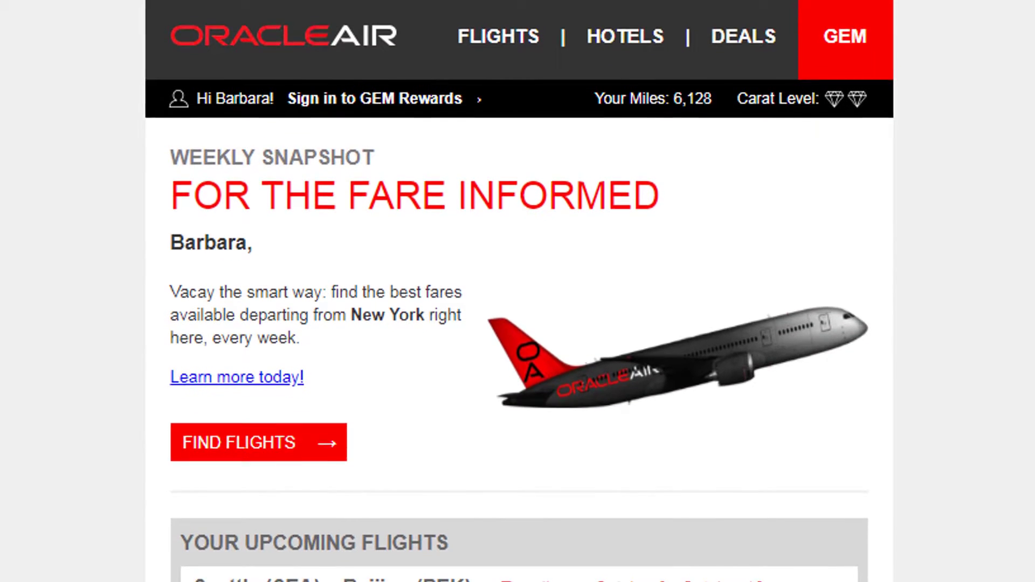
Scroll through the finished Oracle Air email before moving to the Responsys home dashboard.
scroll("down", 3)
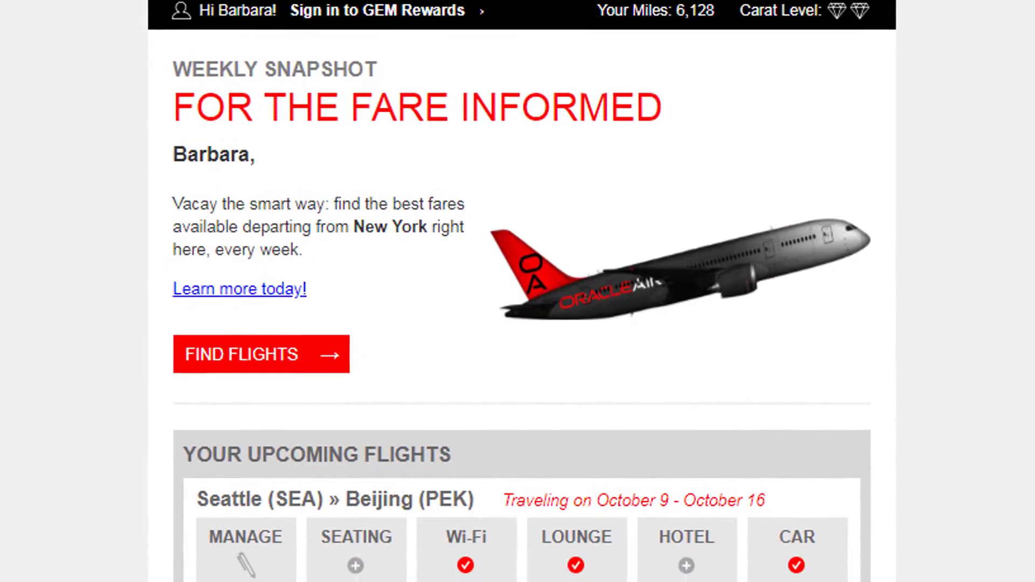
scroll("down", 3)
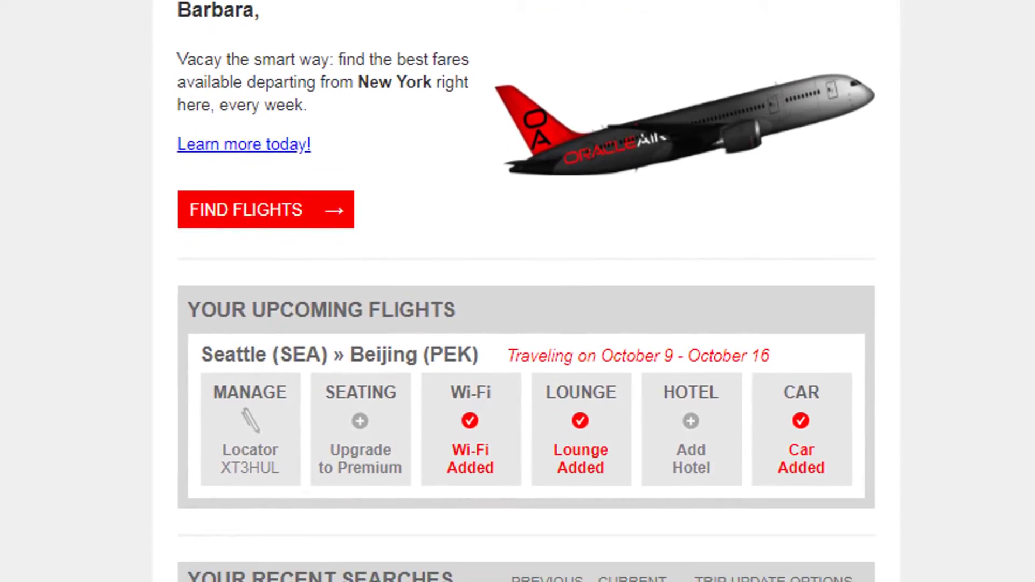
scroll("down", 3)
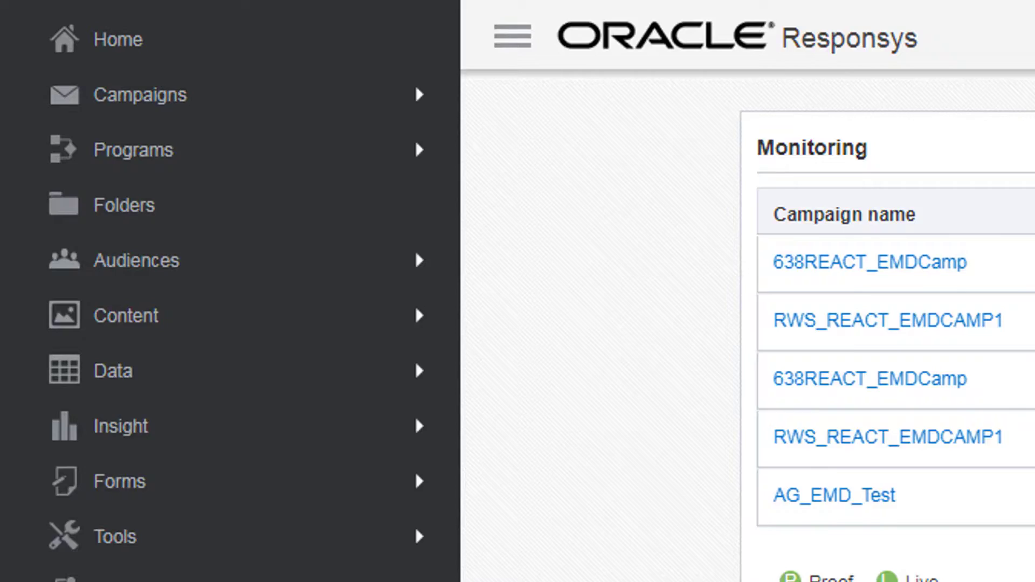
Start a new email campaign from the Campaigns section of the side navigation.
left_click(141, 95)
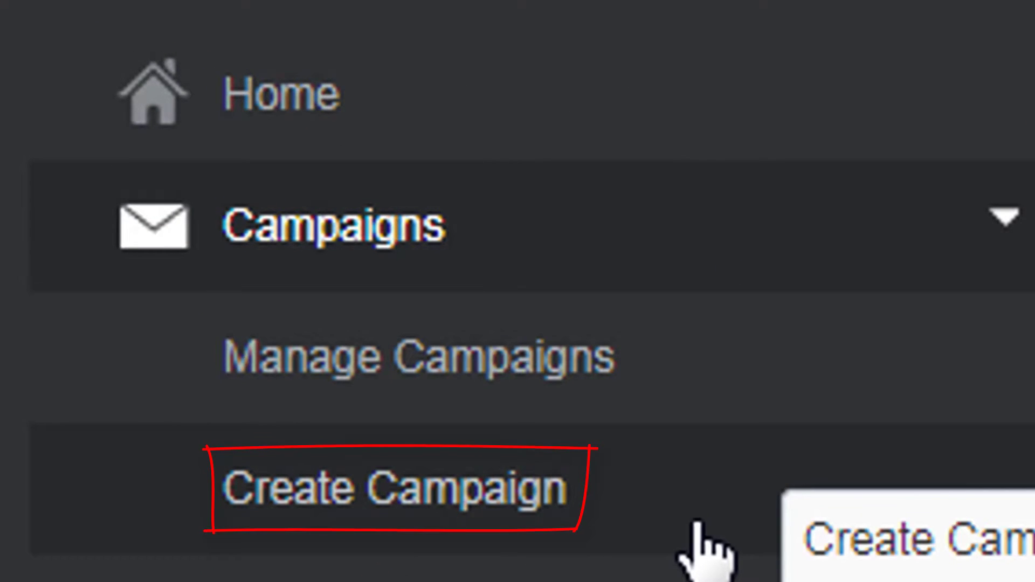
left_click(390, 491)
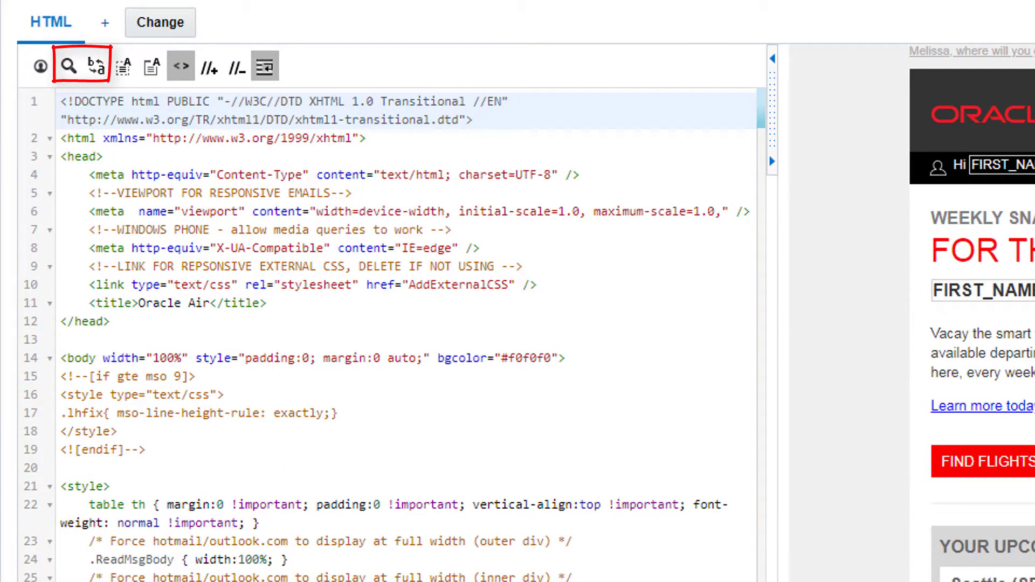
View the AG_EMD_Test email's HTML code beside its live preview in the Email Message Designer.
left_click(181, 67)
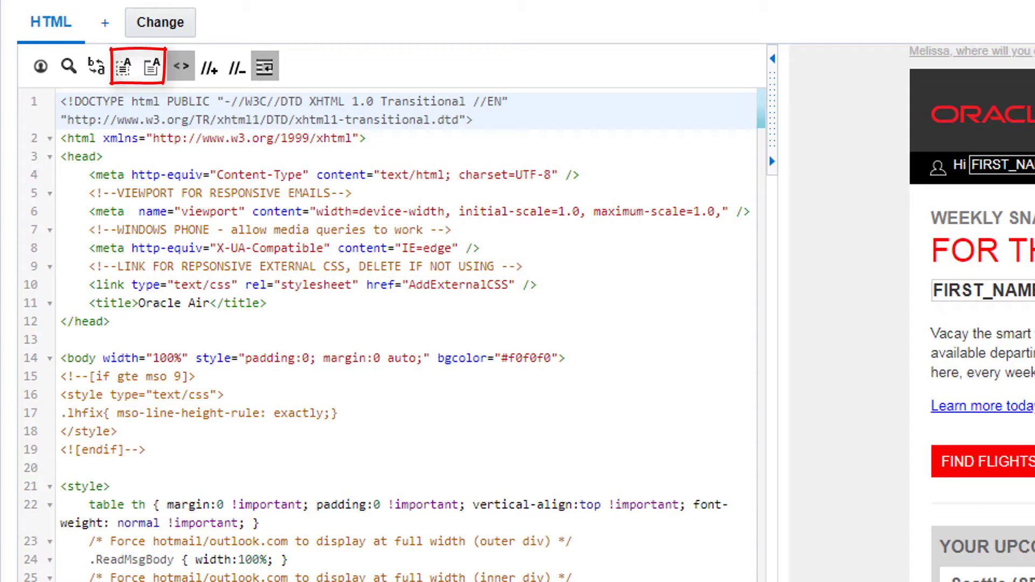
left_click(262, 67)
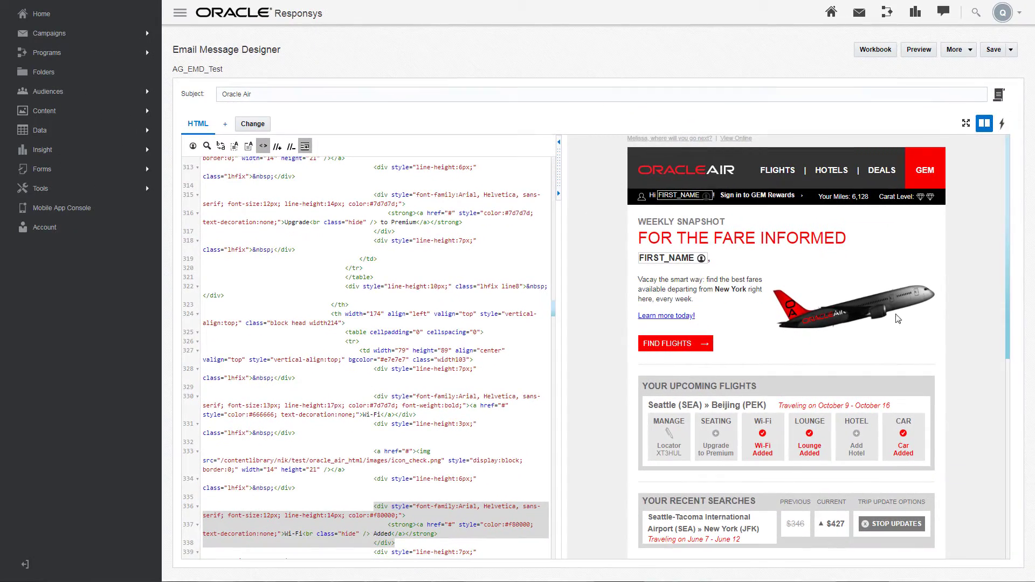
Show the dynamic content widgets and view the New York fare's LondonResident price variant.
left_click(1000, 123)
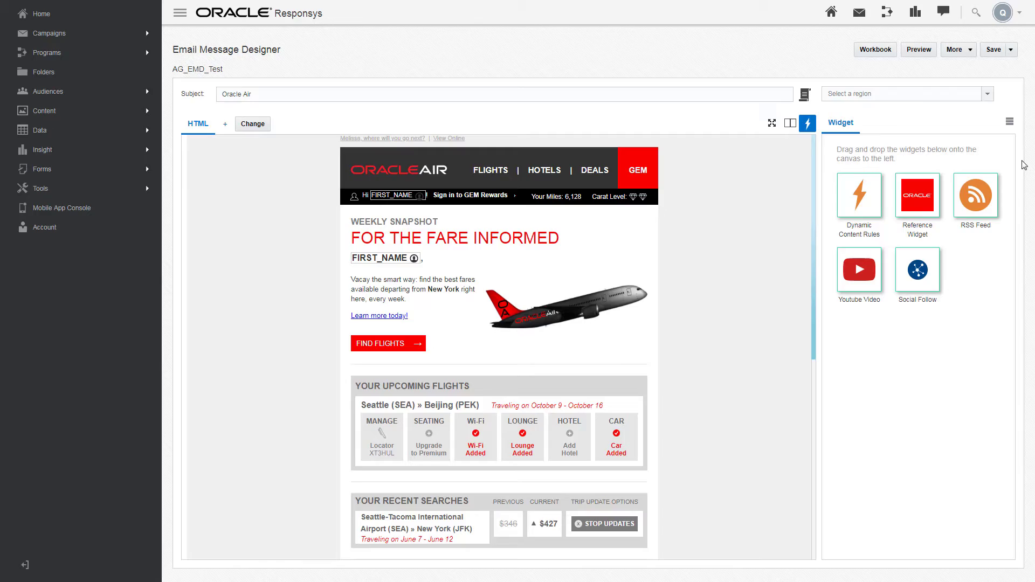
scroll("down", 3)
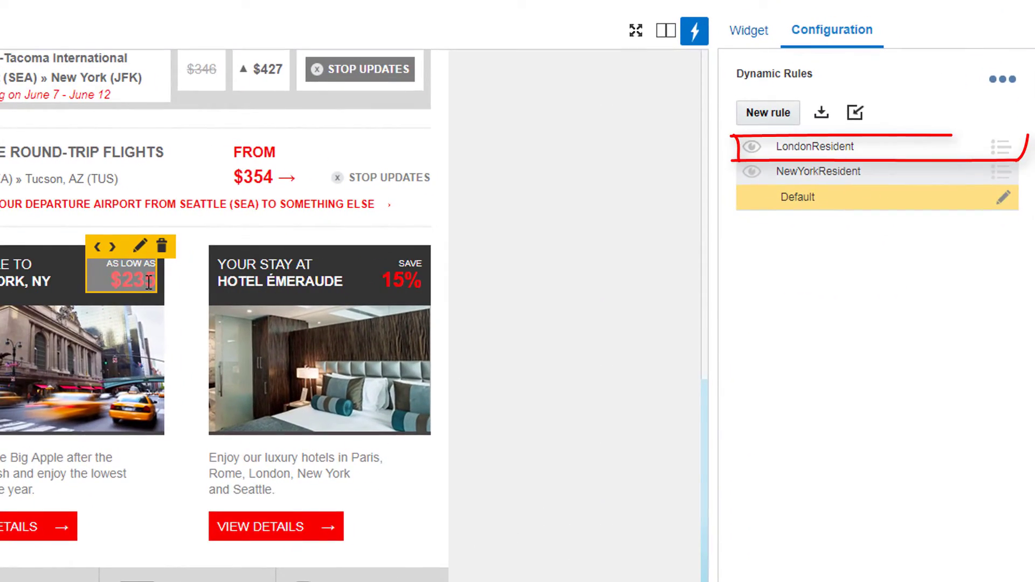
left_click(815, 147)
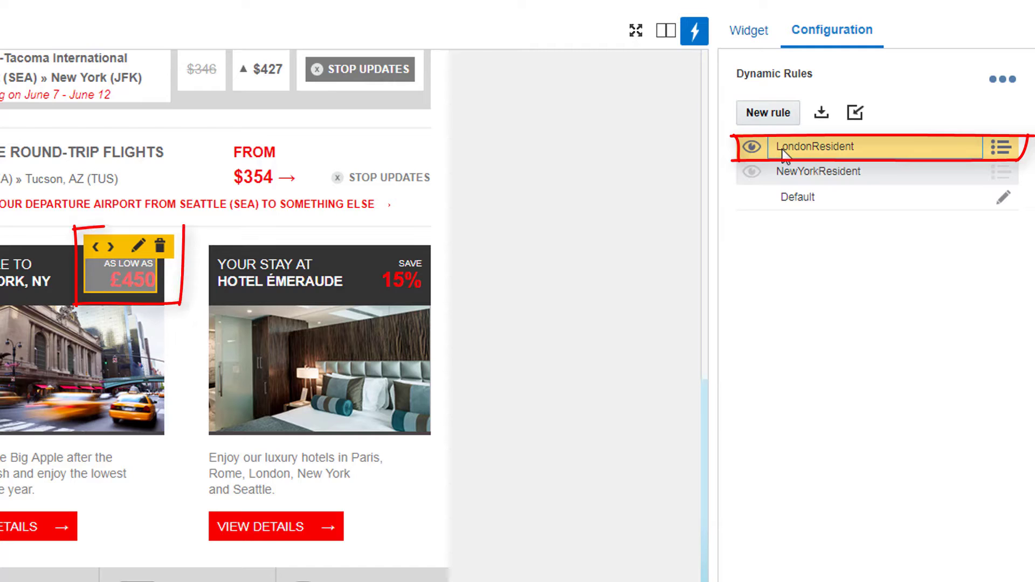
left_click(817, 171)
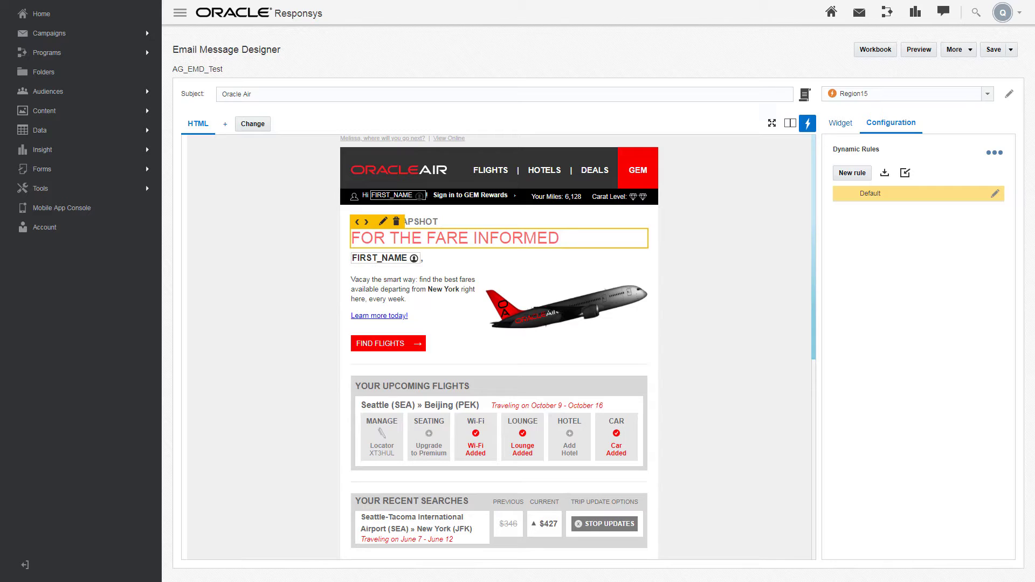
Begin a new dynamic content rule and choose a region of the email to configure.
left_click(851, 172)
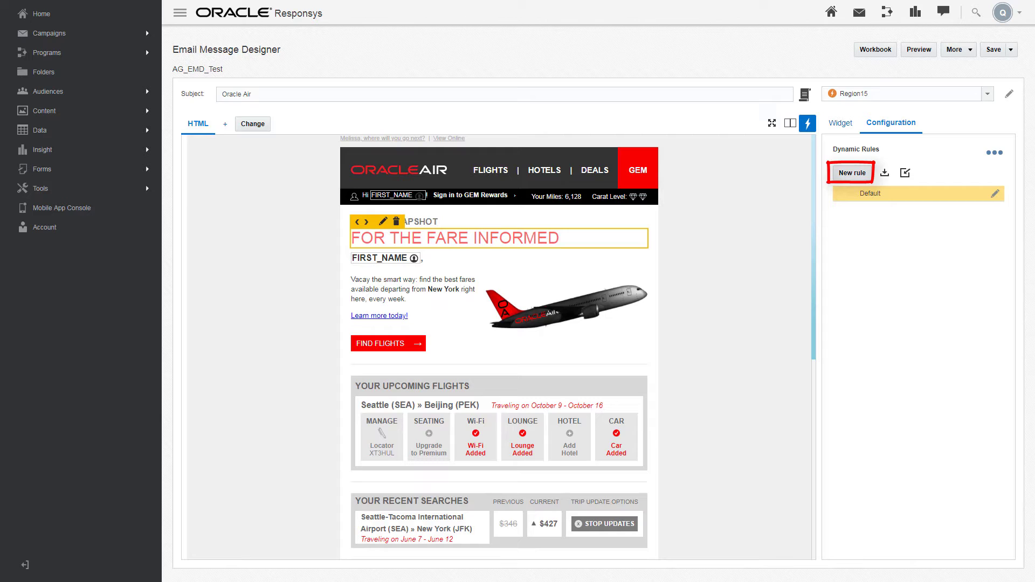
left_click(839, 122)
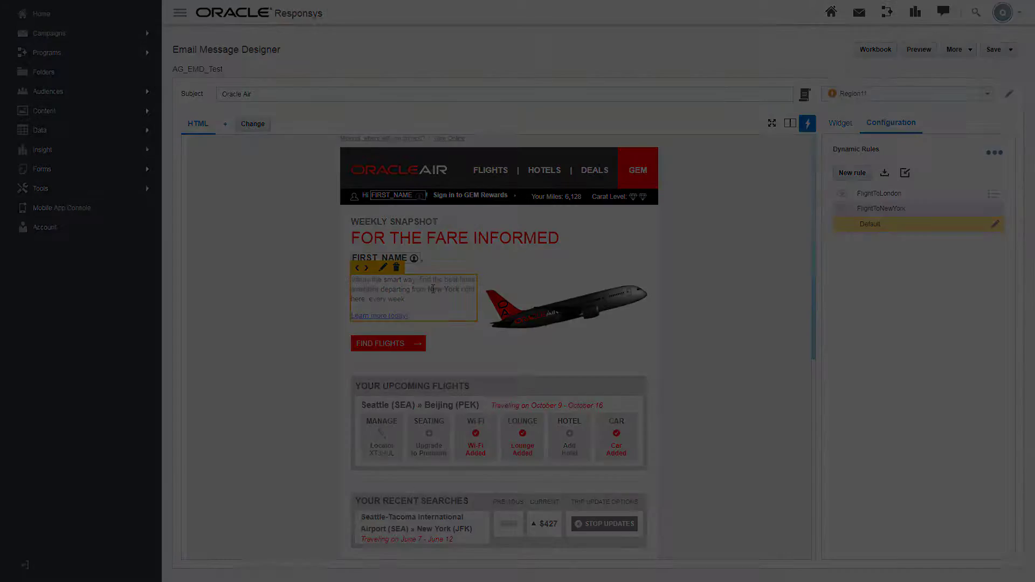
left_click(987, 92)
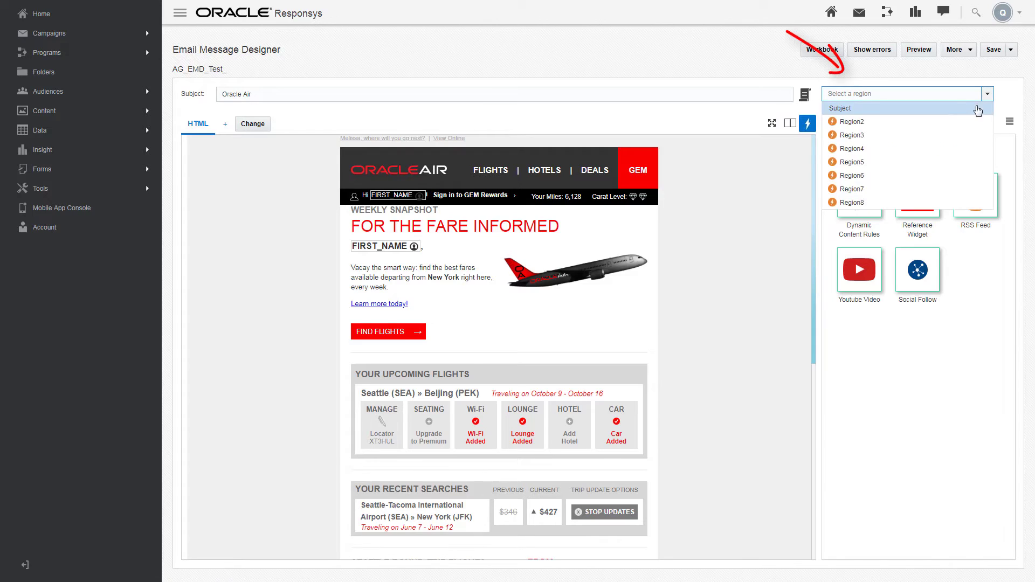
left_click(851, 135)
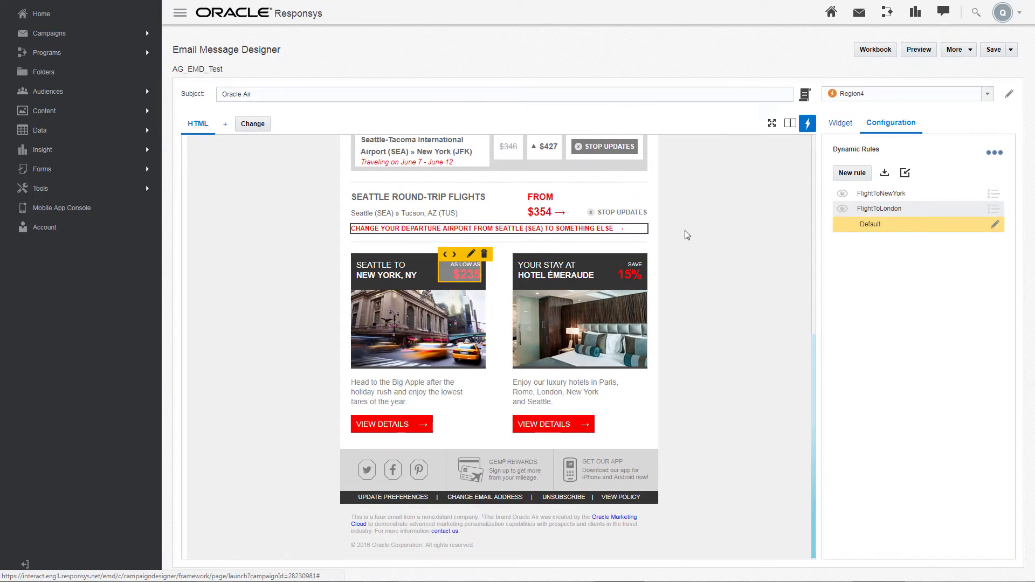
Show the FlightToLondon version of the New York fare and start editing that rule.
left_click(993, 210)
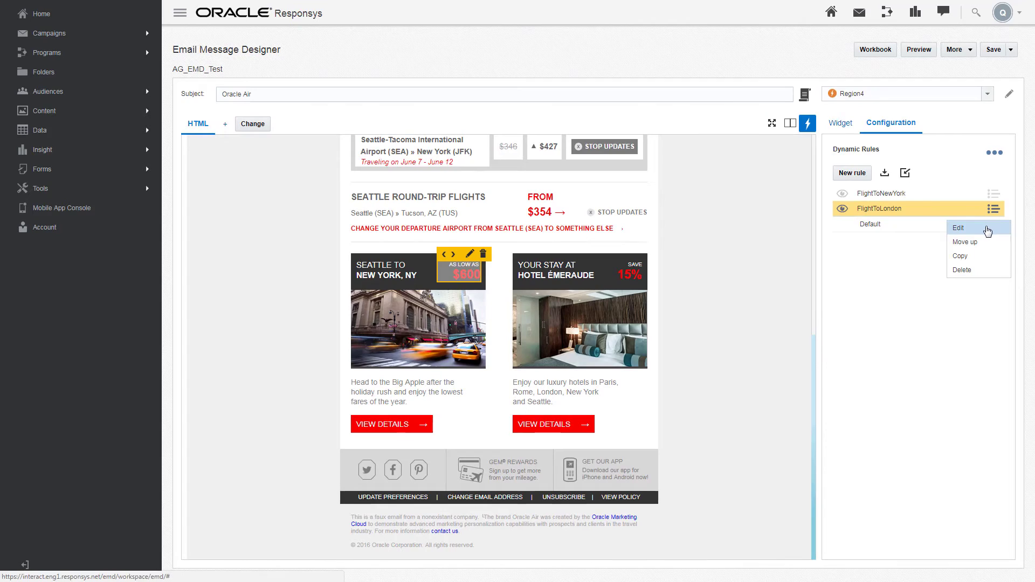
left_click(957, 227)
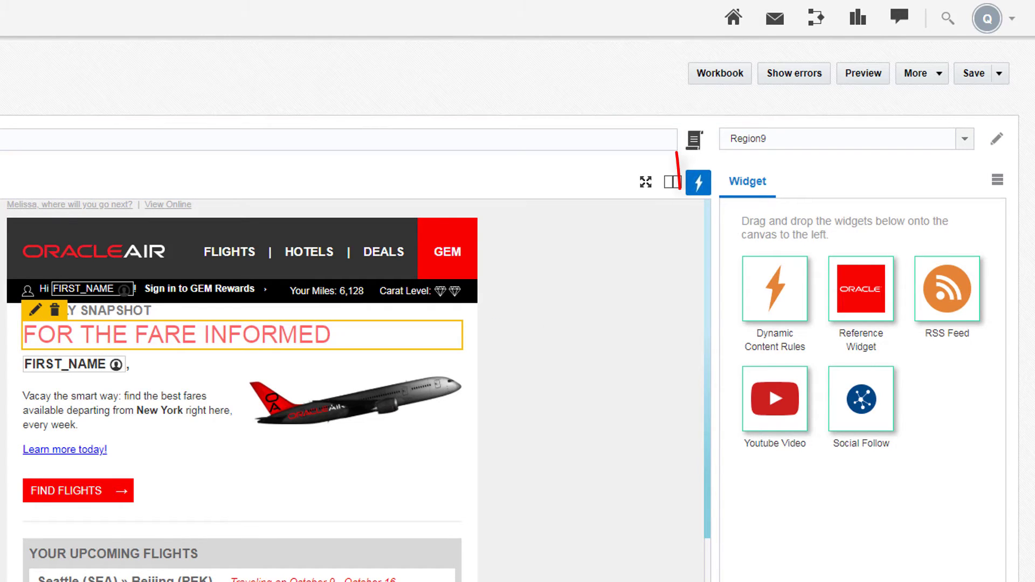
left_click(669, 181)
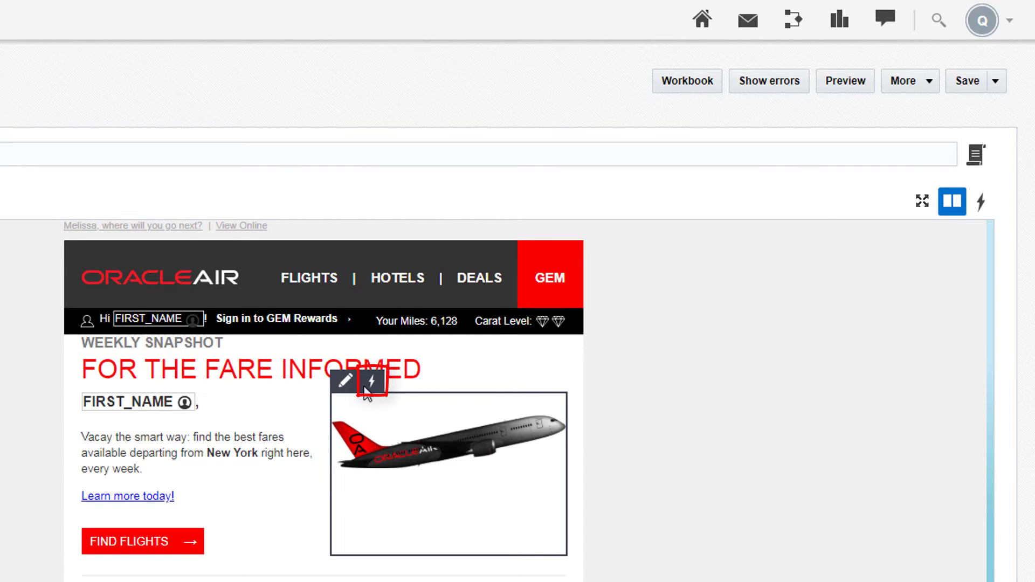
left_click(370, 382)
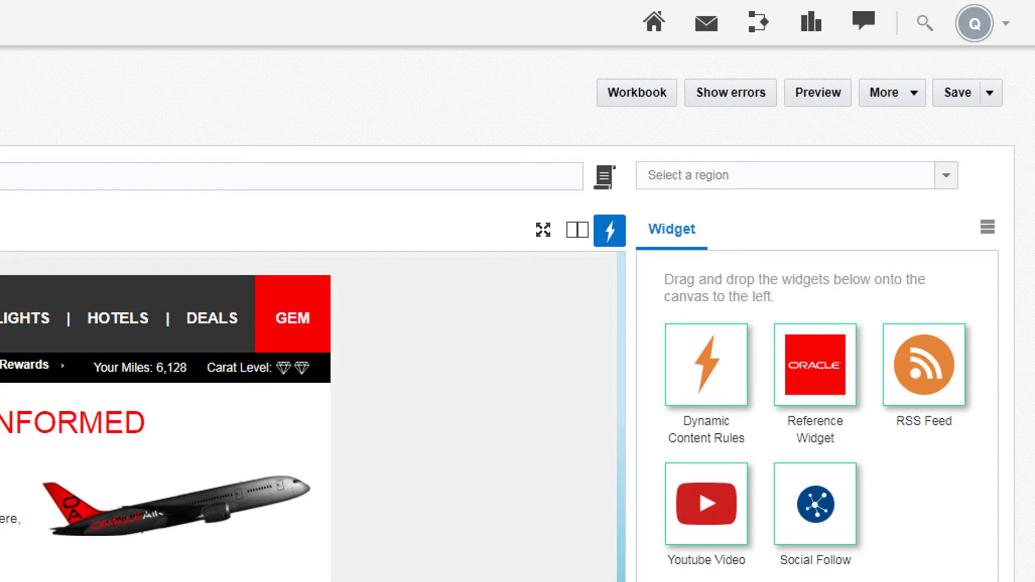
left_click(636, 92)
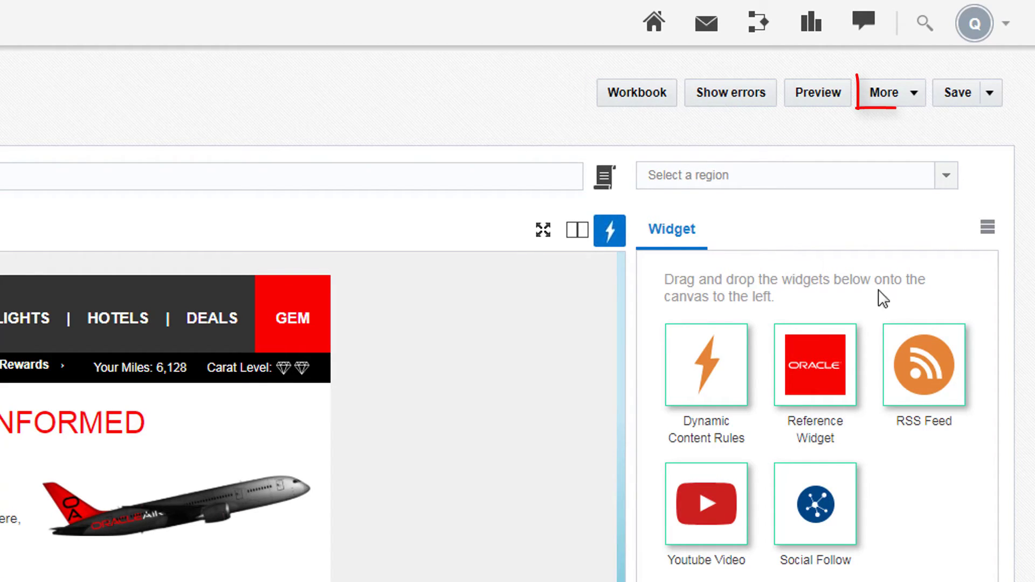
left_click(891, 93)
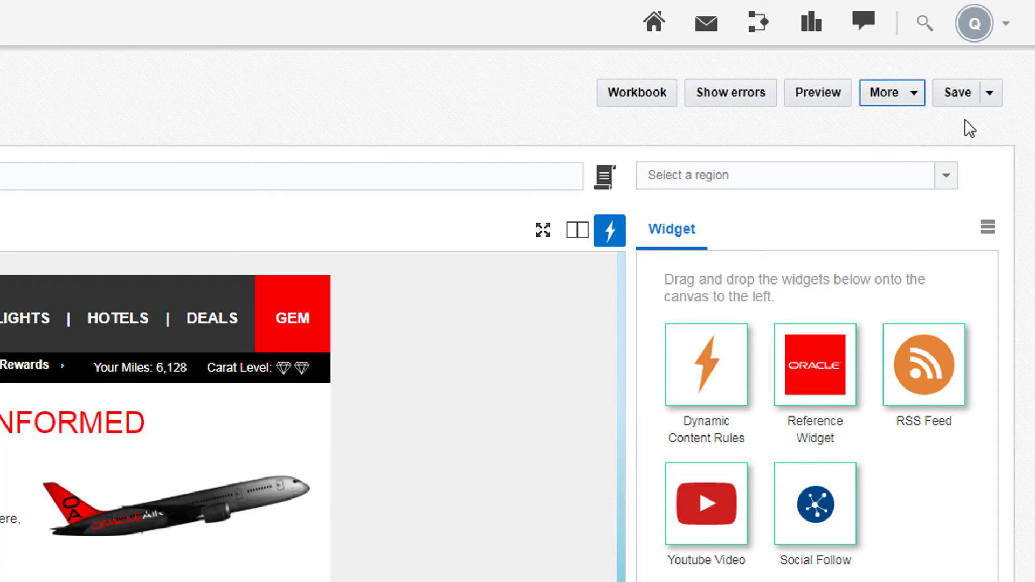
left_click(991, 93)
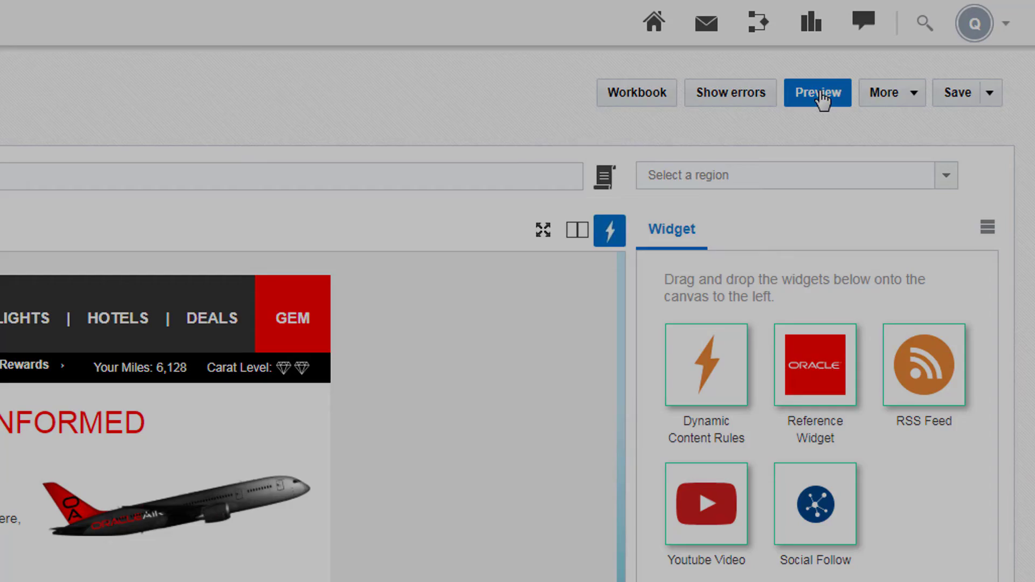
Preview the message at phone size and then back at desktop size.
left_click(817, 93)
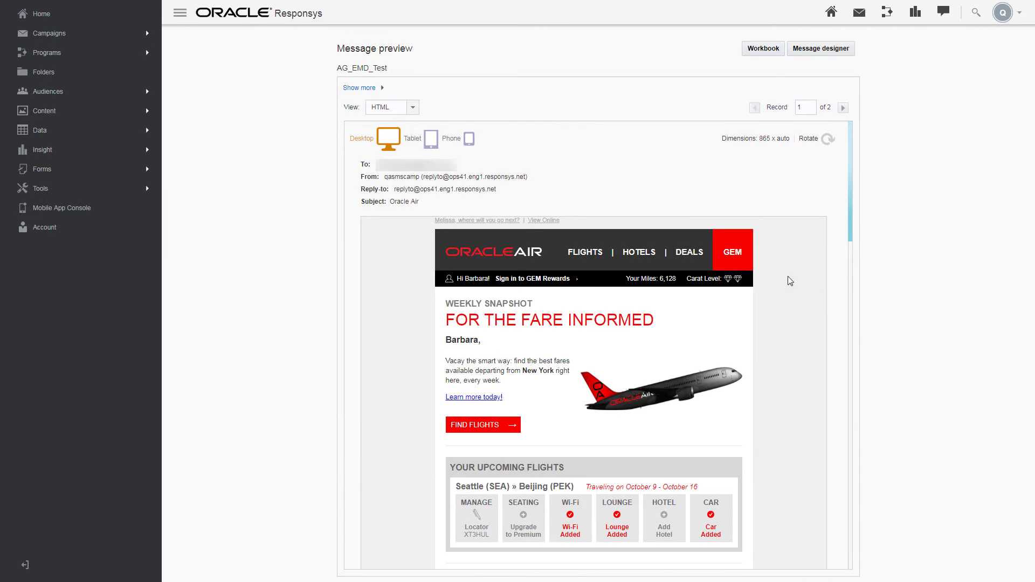
left_click(472, 138)
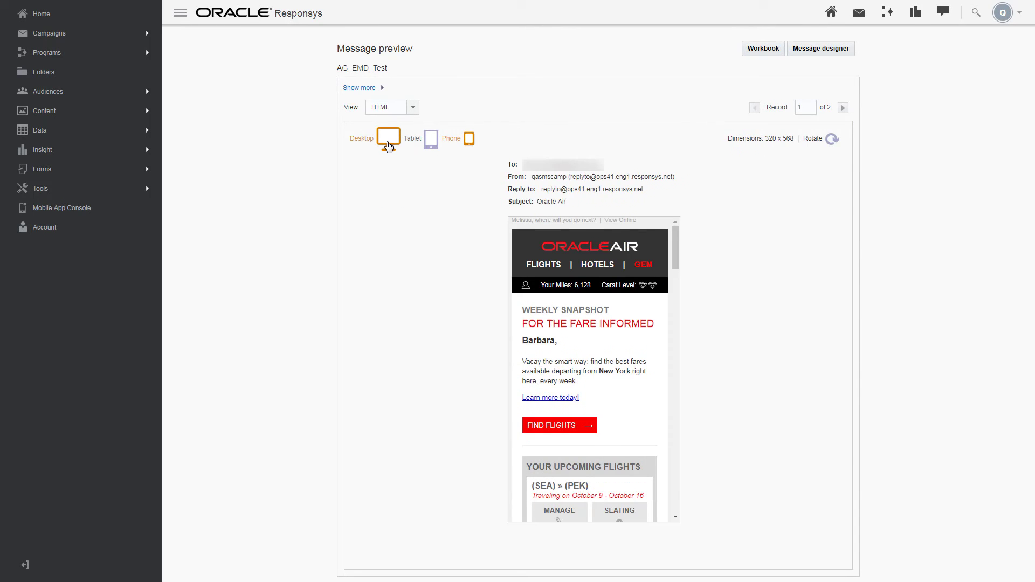
left_click(388, 138)
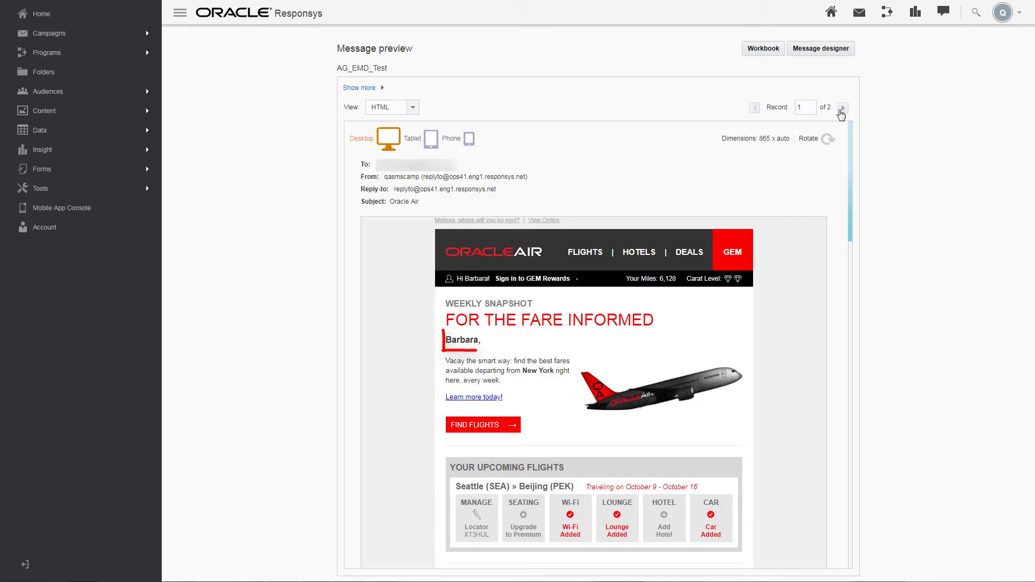
Preview record 2, Fred's London-departure version, and expand the extra preview options.
left_click(843, 106)
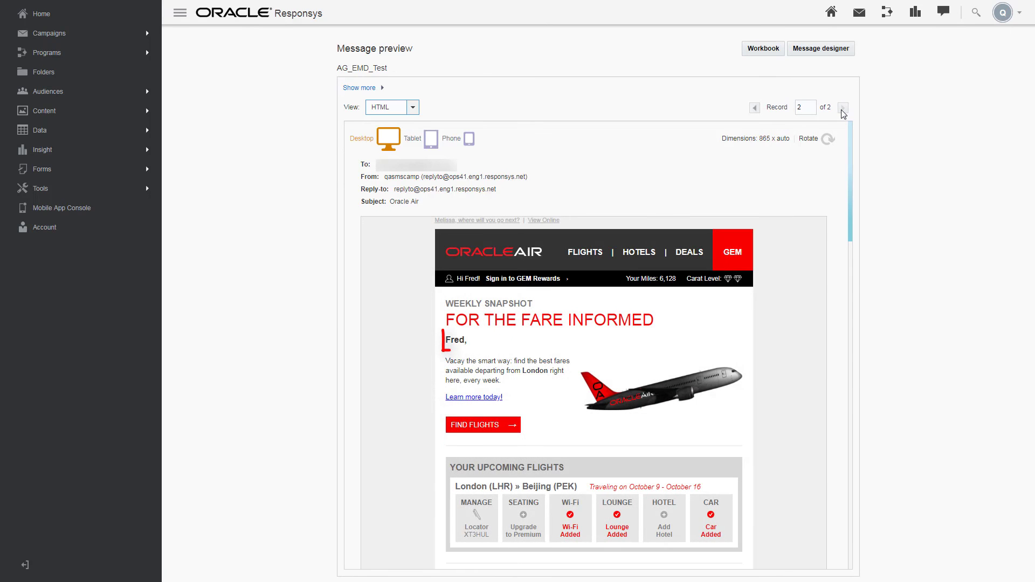
left_click(360, 87)
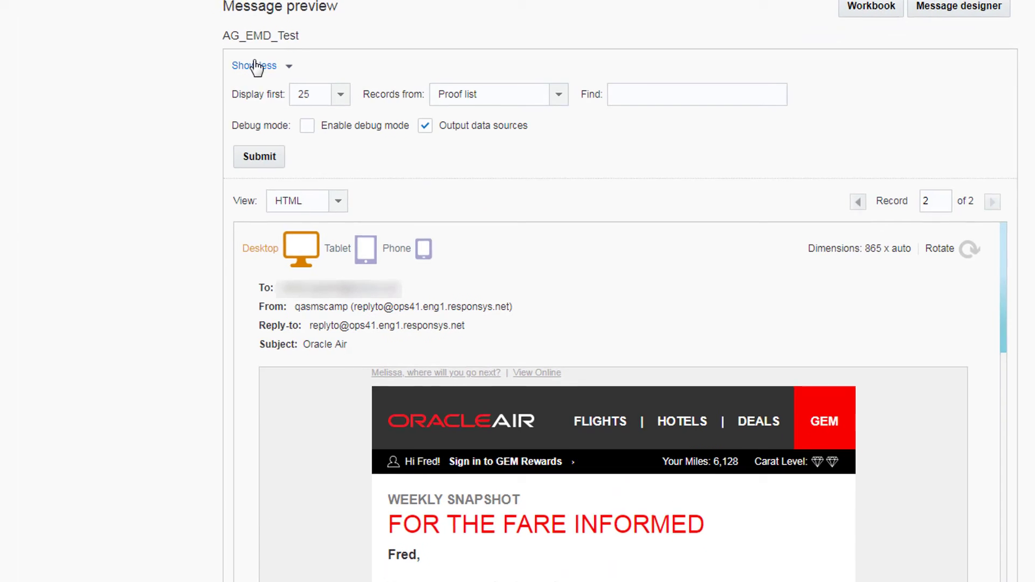